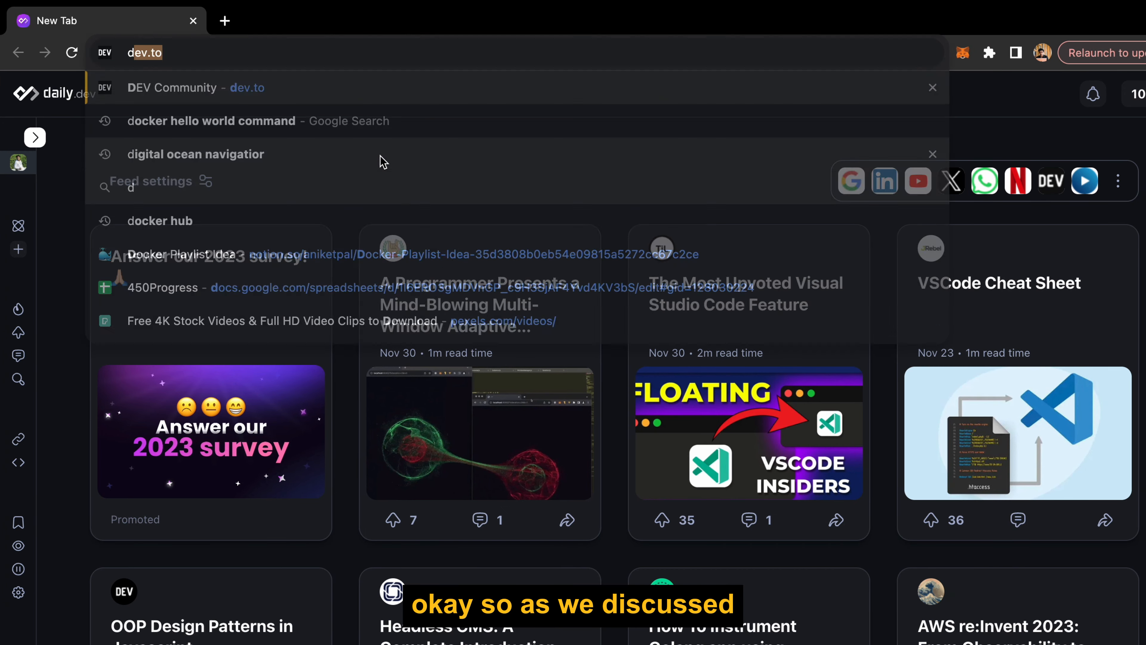
# - Search Google for 'dockerhub' from the Chrome address bar
pyautogui.write('dockerhub&oq=dockerhub&gs_lcrp=EgZjaHJvbWUyBggAEEUYOTIJCAEQABgKGIAEMgkIAhAAGAoYgAQyBgg...')
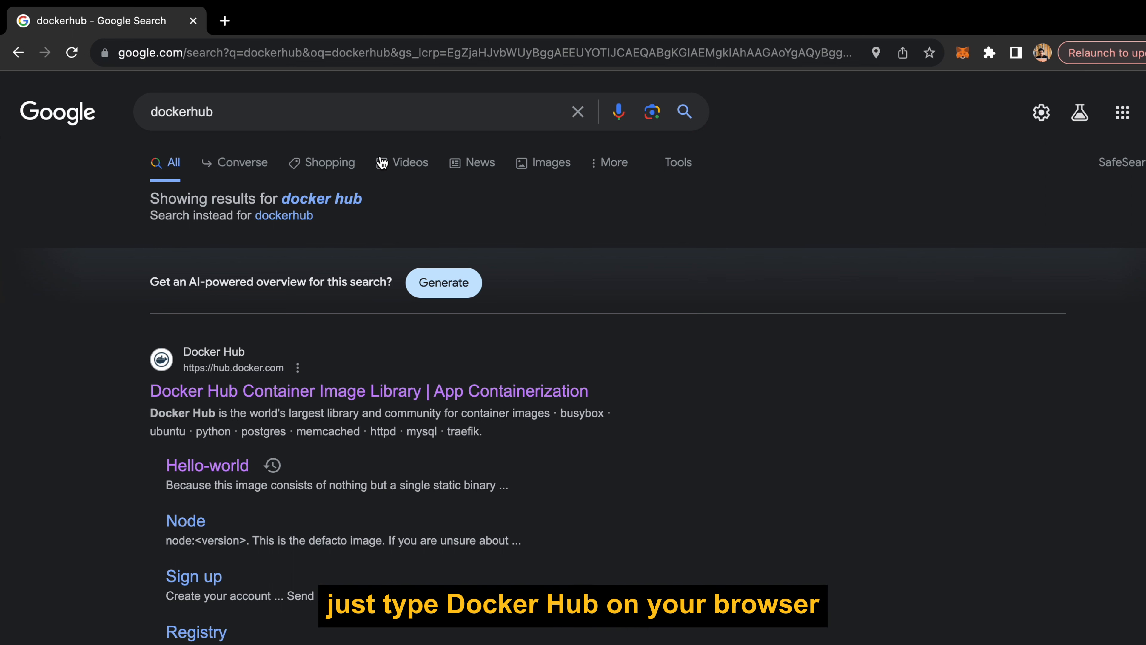
pyautogui.moveTo(322, 390)
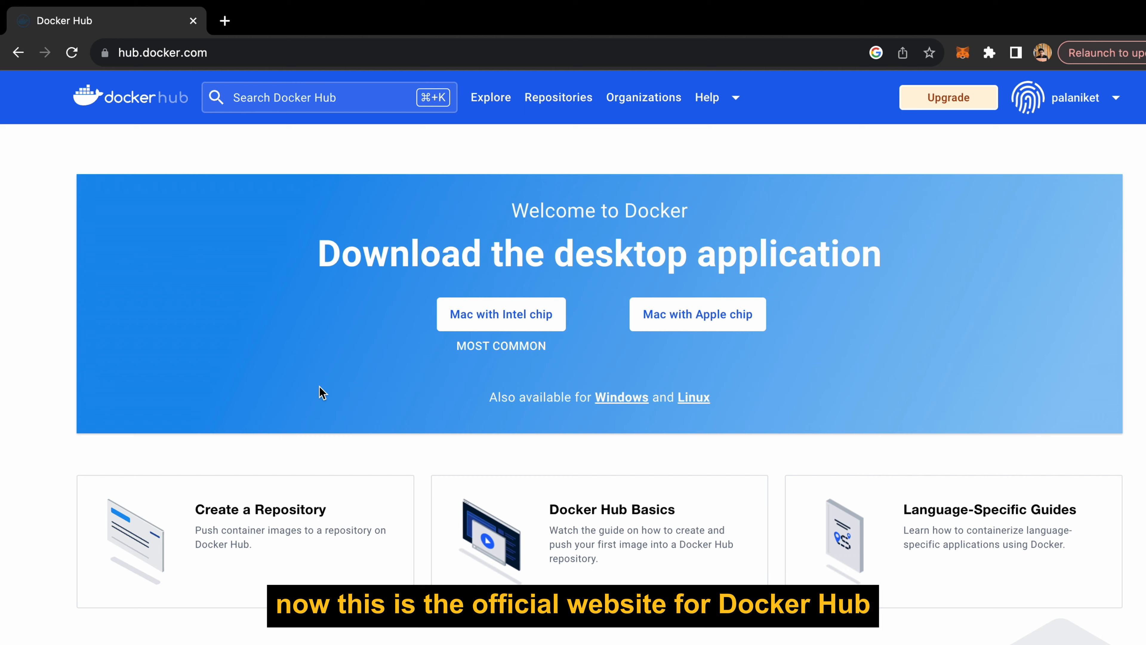
pyautogui.scroll(-3)
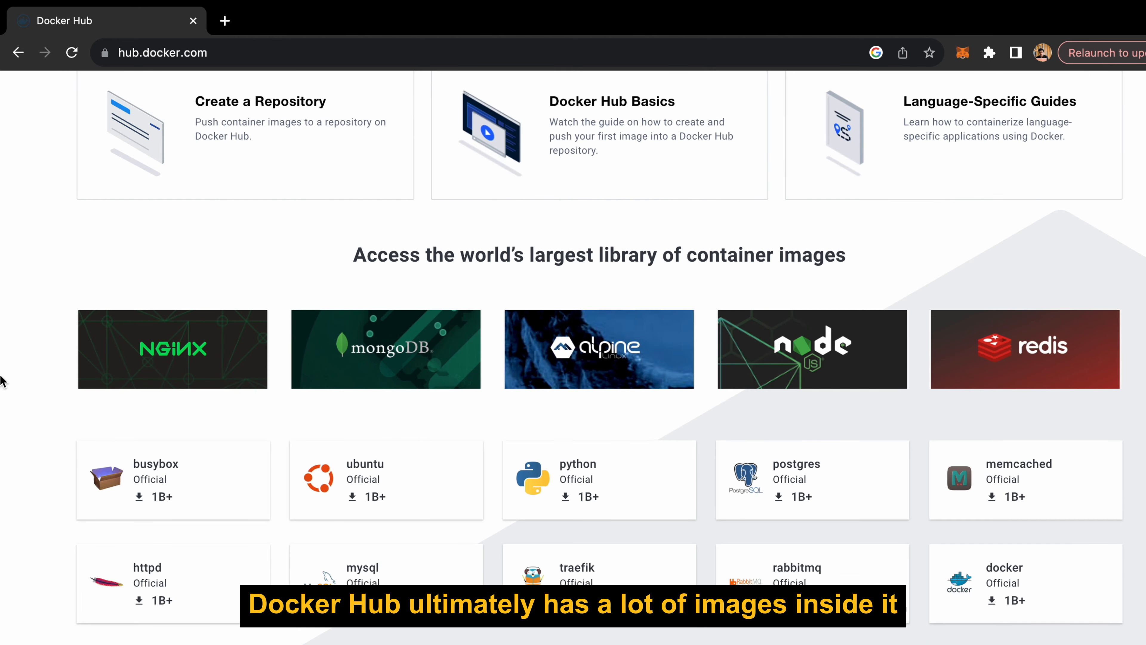
pyautogui.scroll(-3)
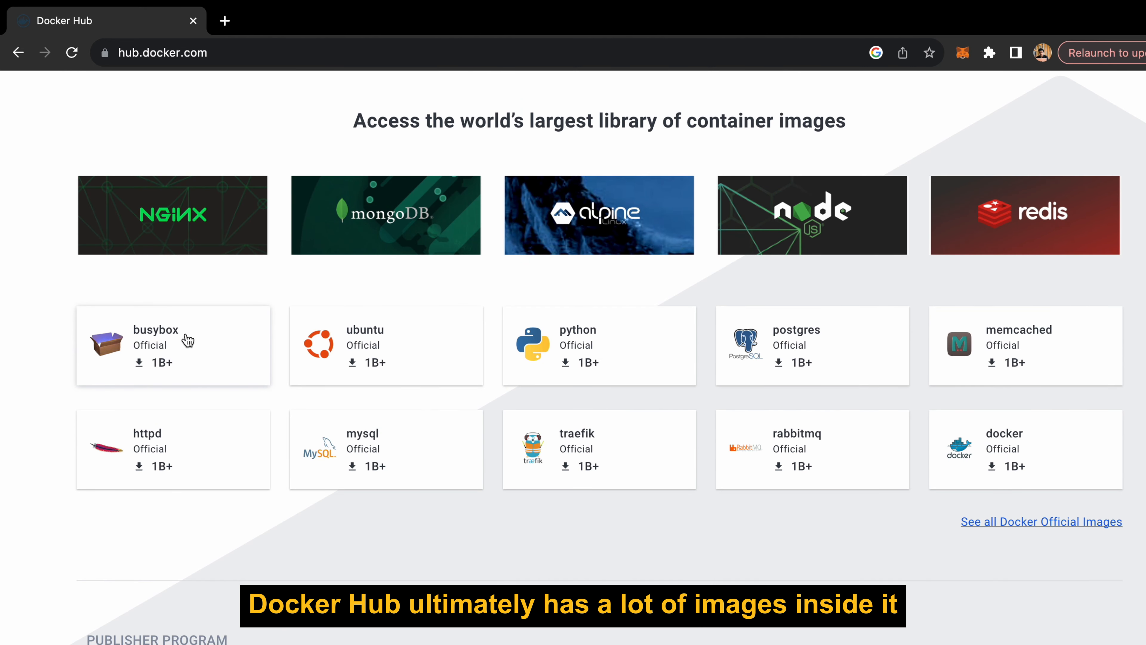
pyautogui.moveTo(1069, 515)
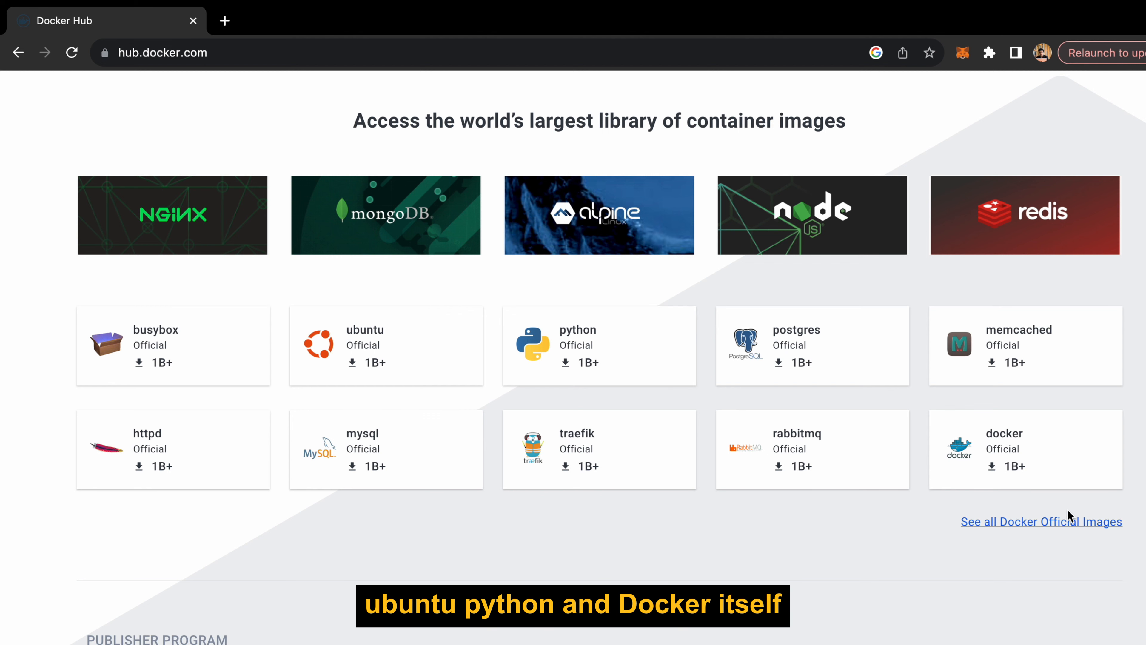
pyautogui.moveTo(349, 333)
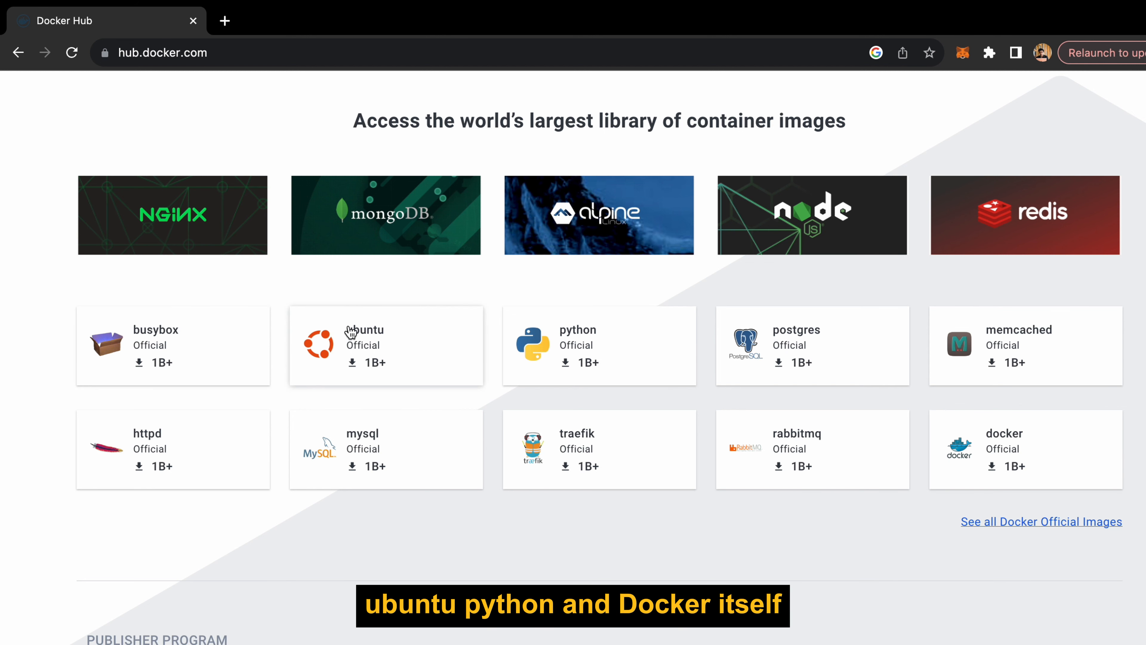
# - Open the busybox official image page from the official images grid
pyautogui.click(172, 345)
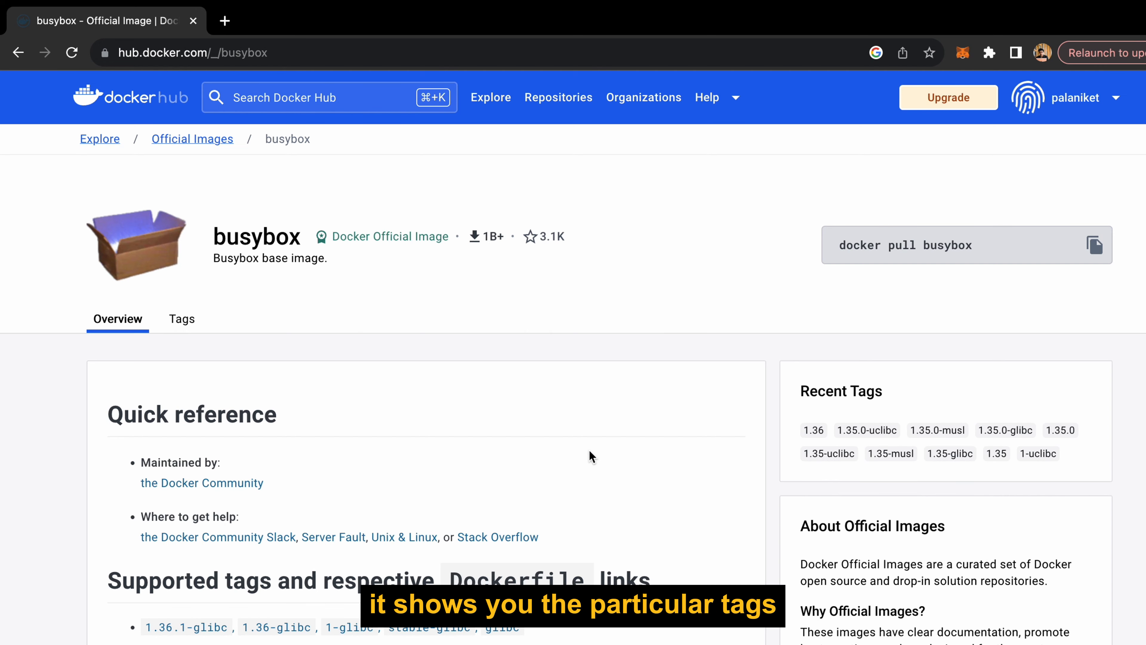
pyautogui.moveTo(1076, 472)
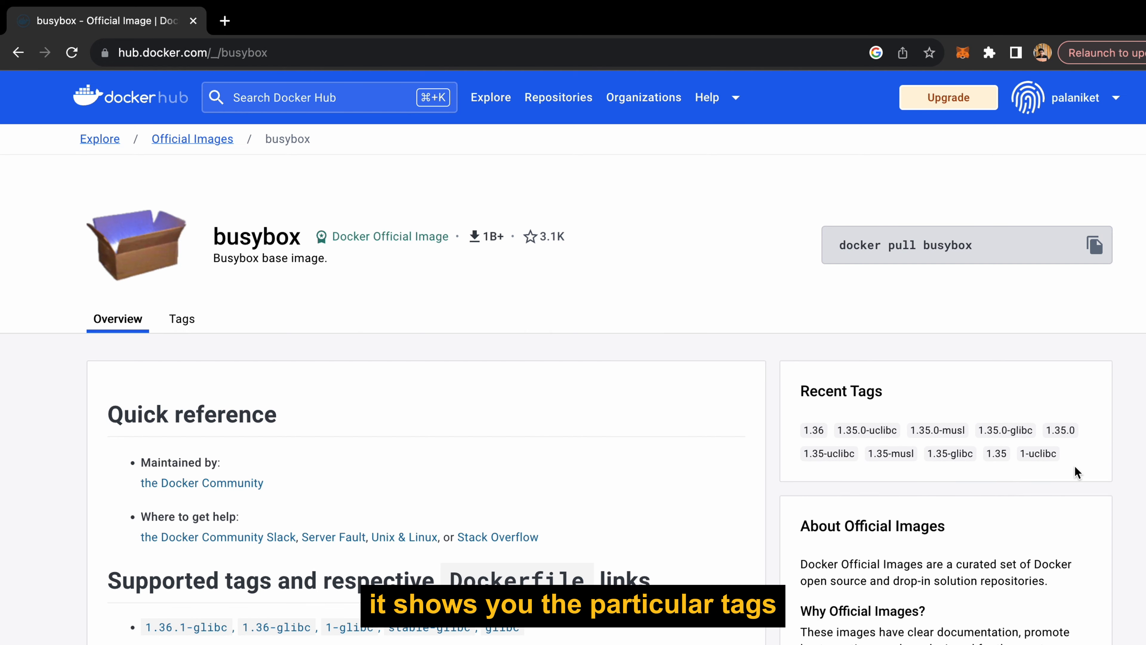
pyautogui.moveTo(667, 524)
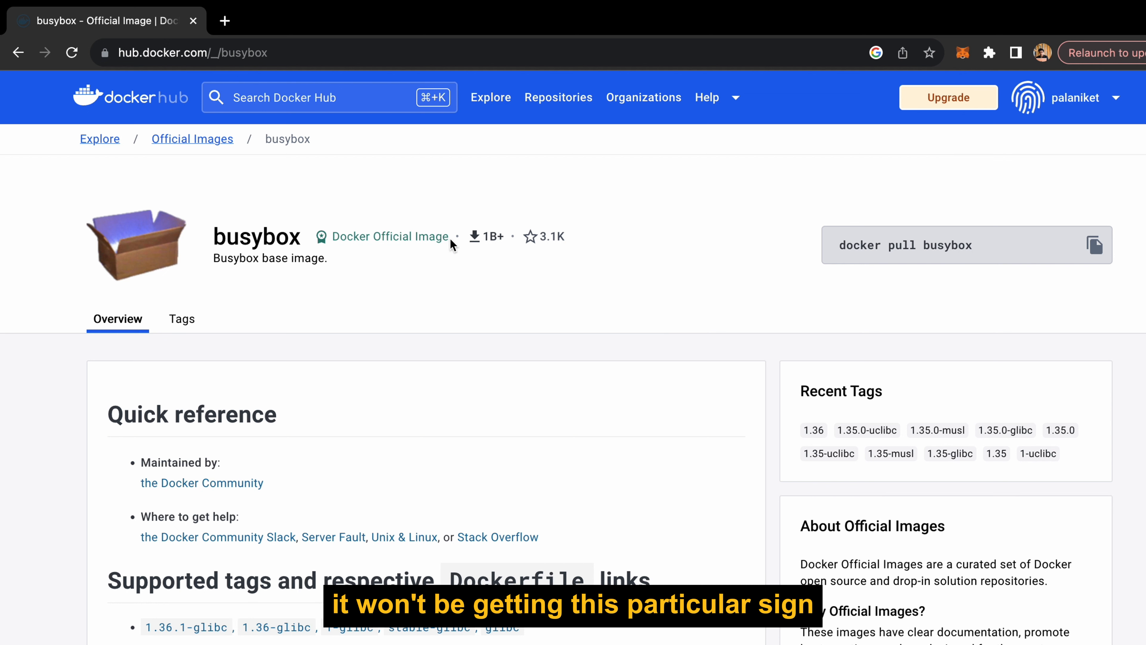
pyautogui.moveTo(337, 206)
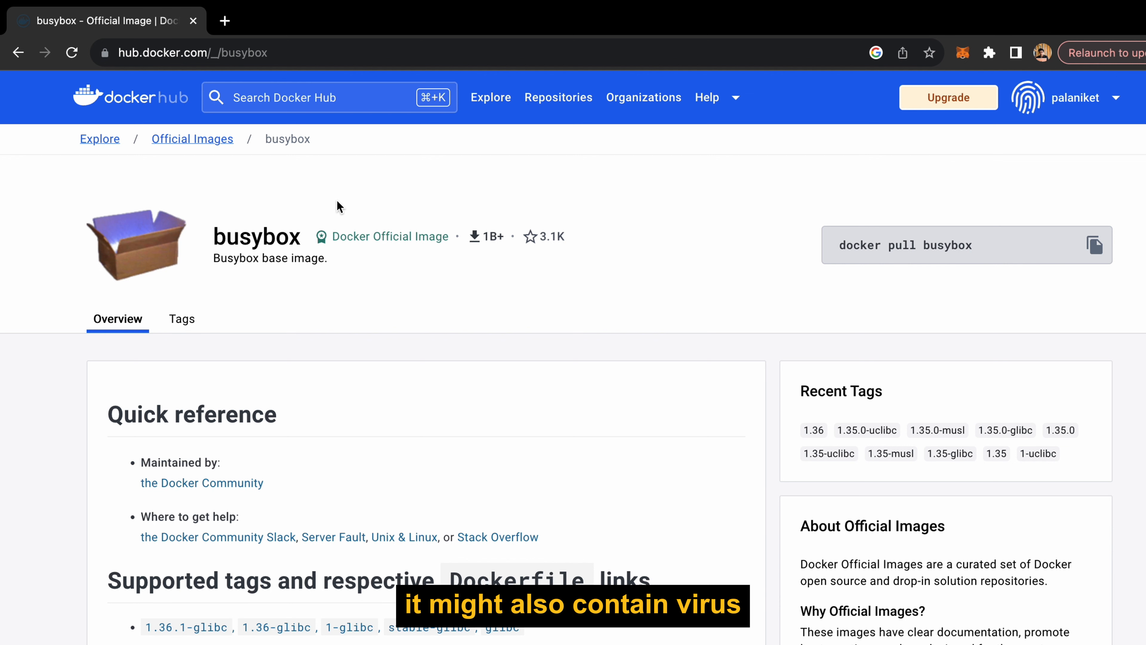
pyautogui.scroll(-3)
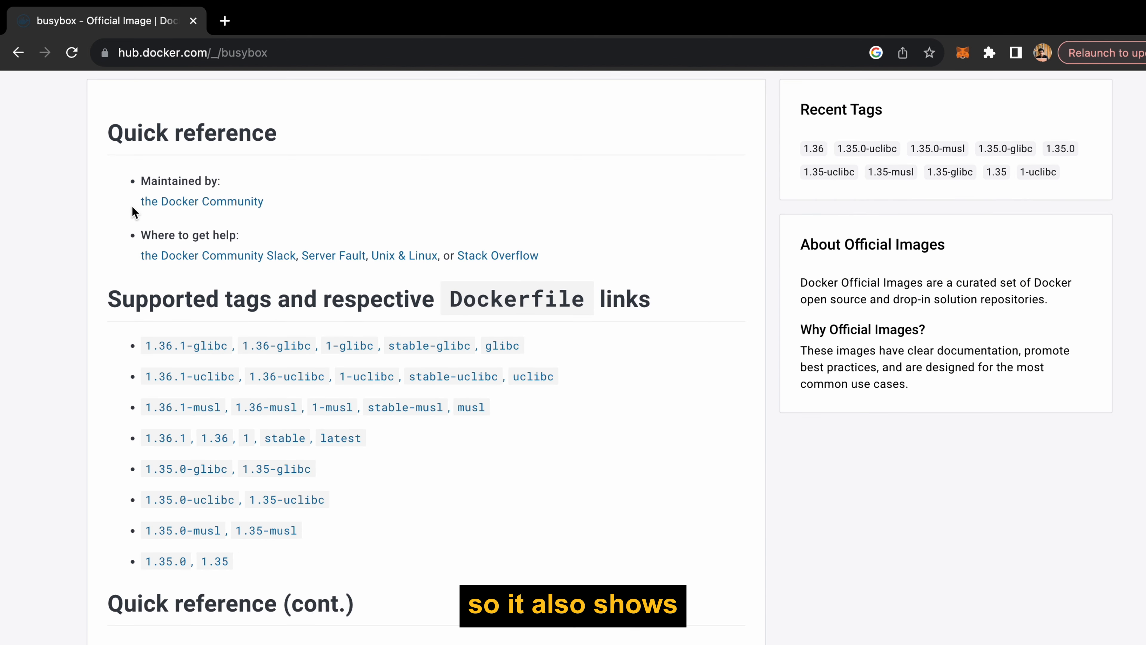
pyautogui.moveTo(292, 212)
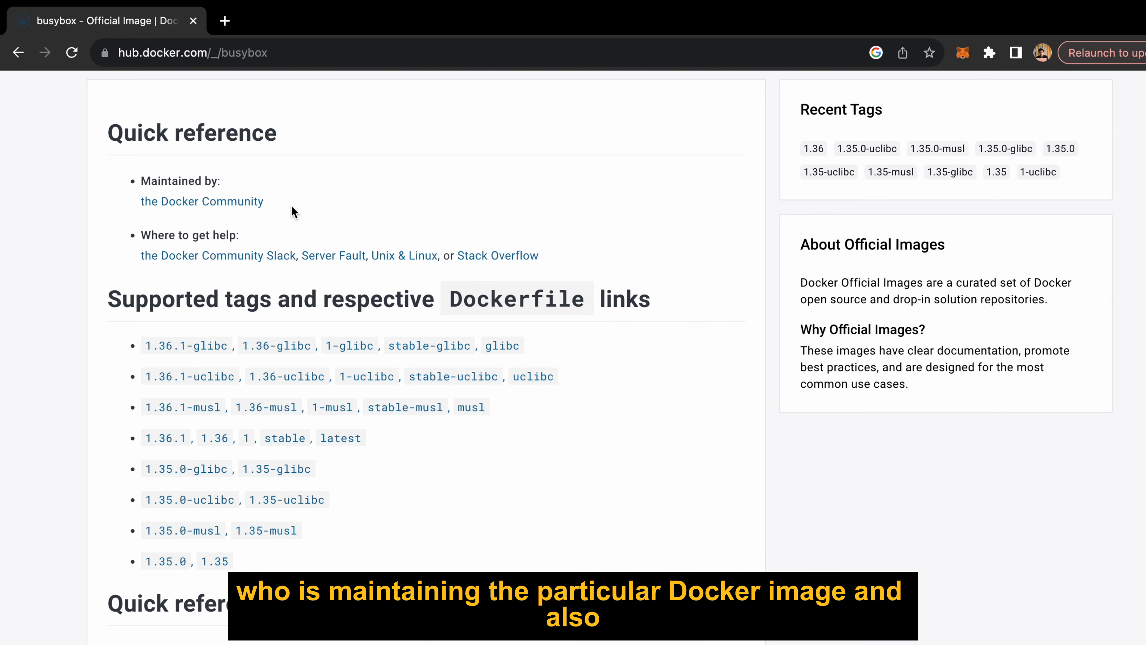
pyautogui.scroll(-3)
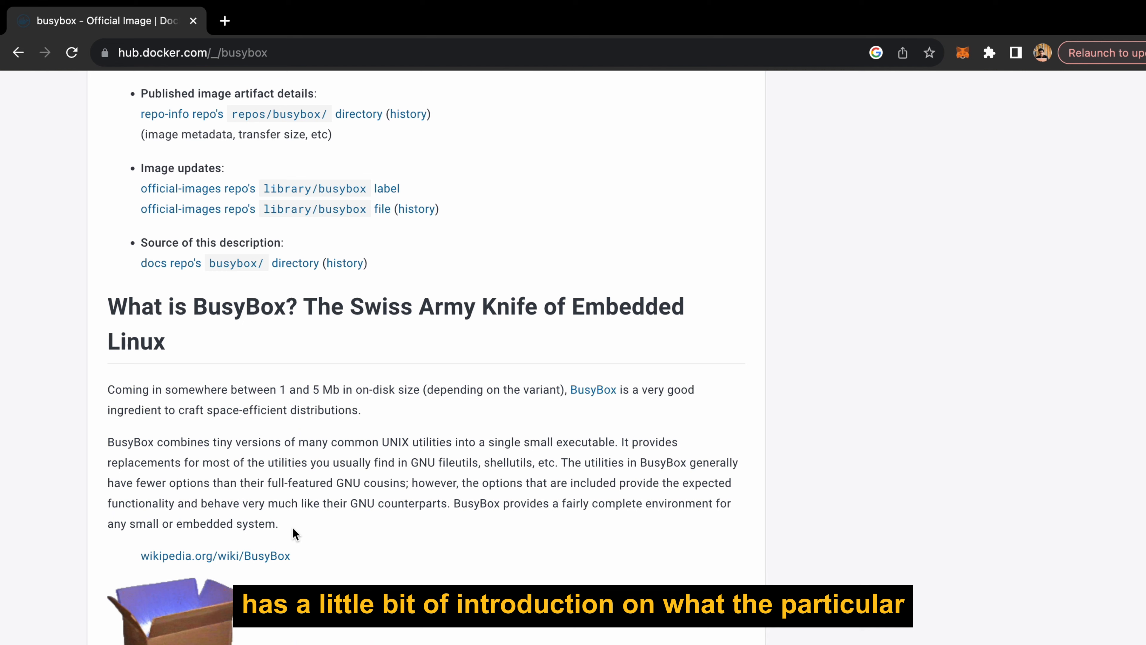
pyautogui.scroll(-3)
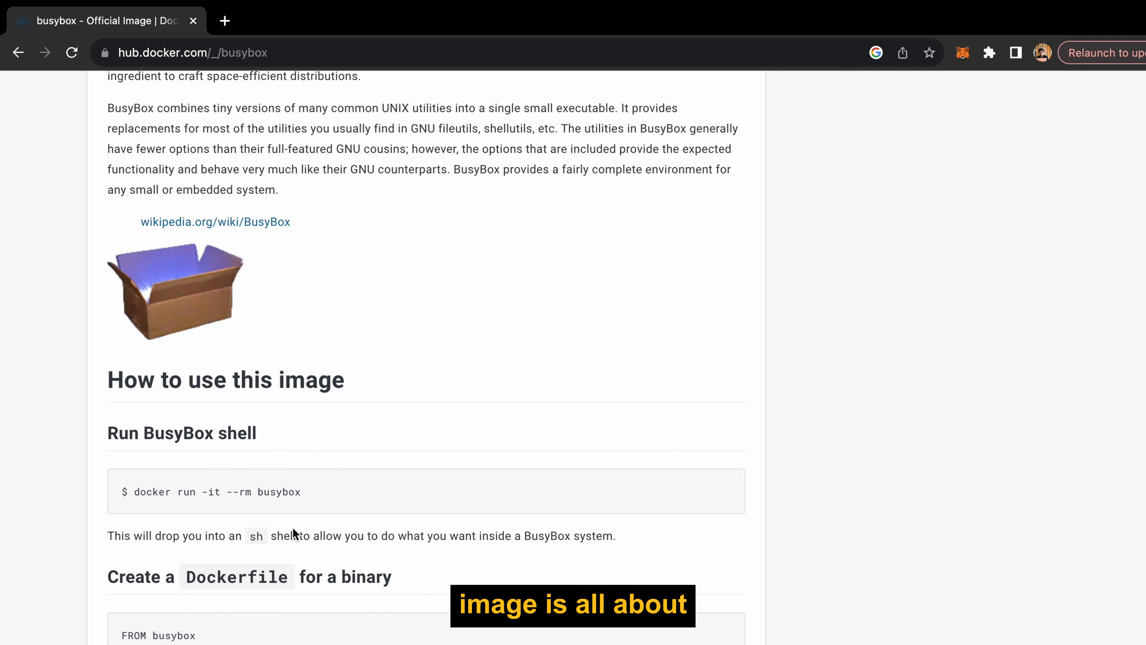
pyautogui.scroll(-3)
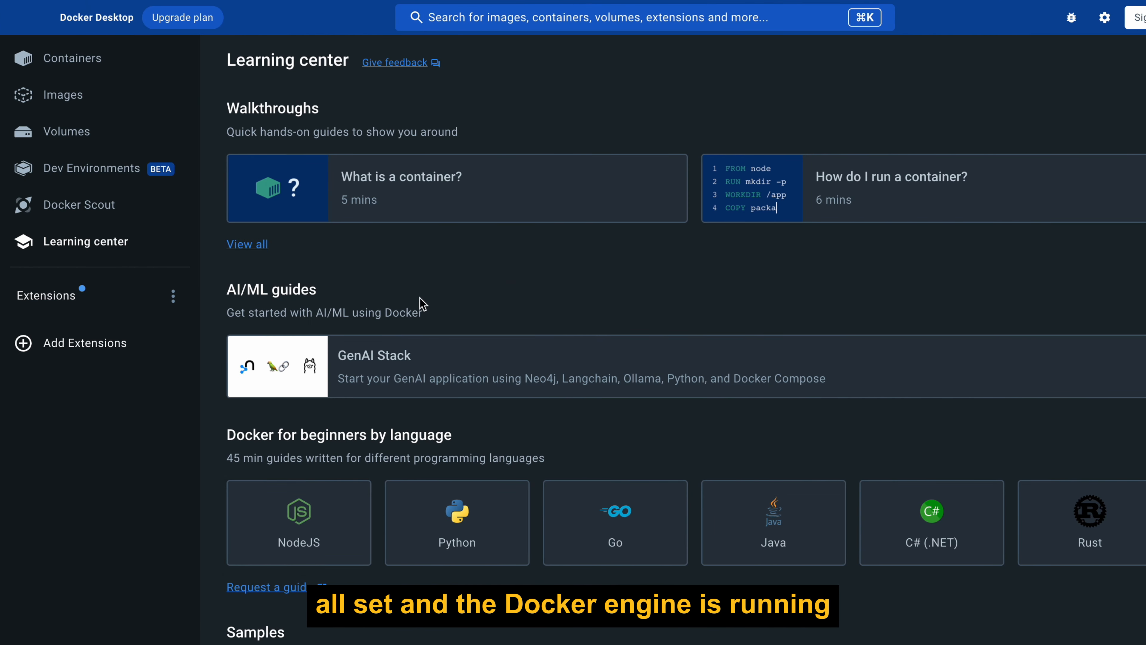
pyautogui.scroll(-3)
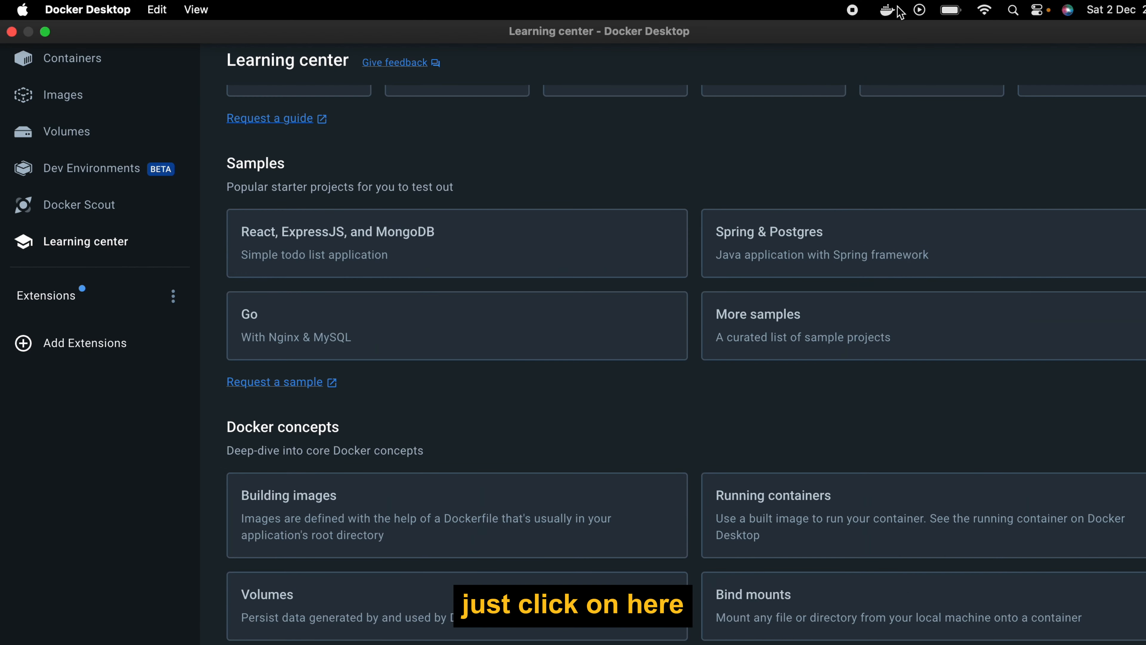
pyautogui.click(886, 9)
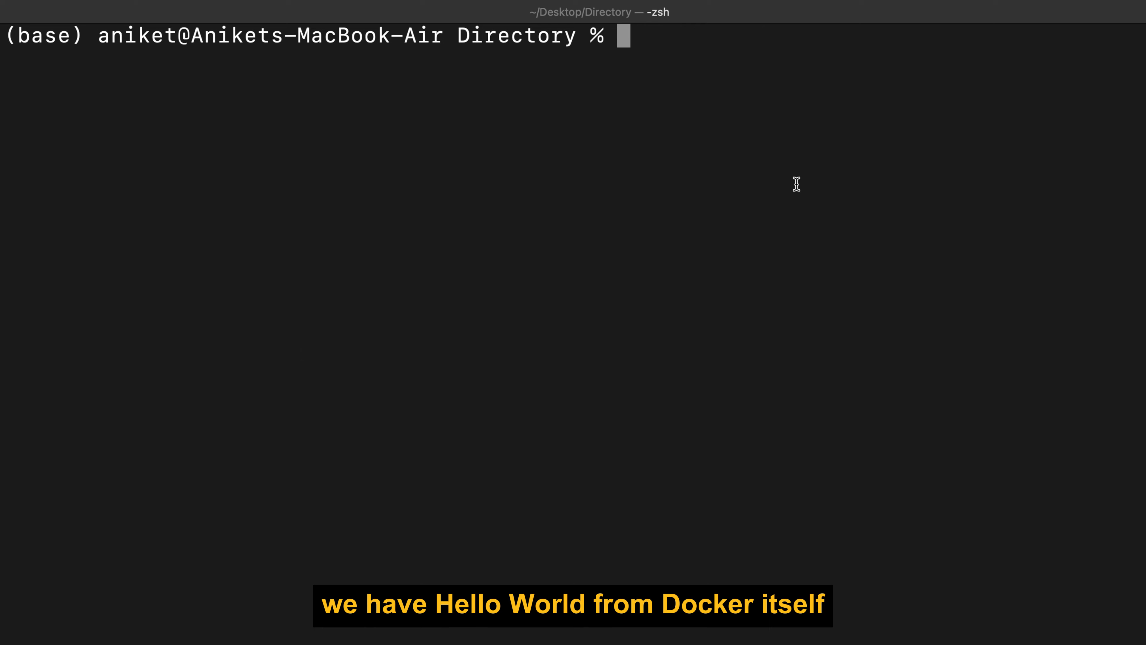
# - Enter 'docker run hello-world' at the prompt, correcting the misspelled image name
pyautogui.write('doc')
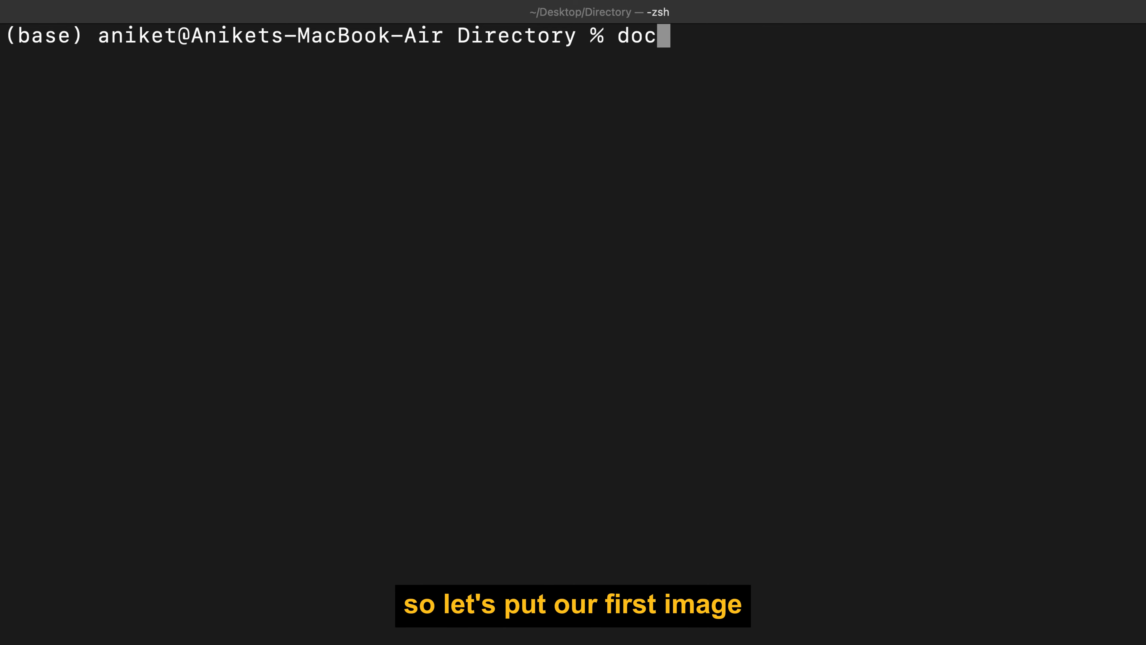
pyautogui.write('ker run')
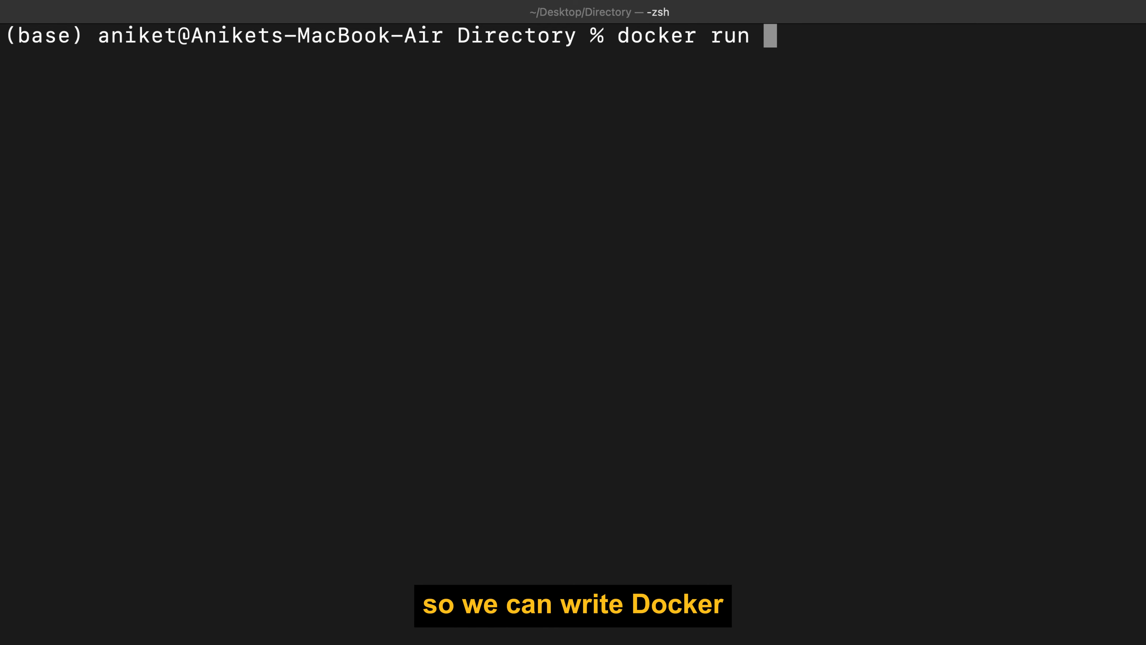
pyautogui.write('hello-wrodl')
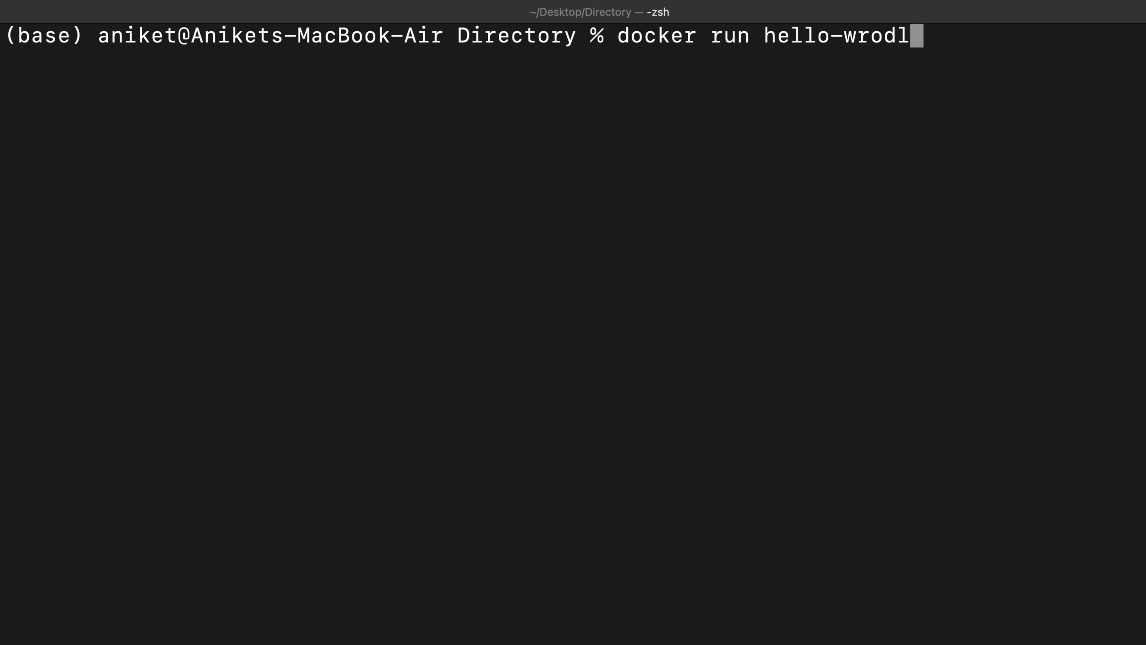
pyautogui.press('Backspace')
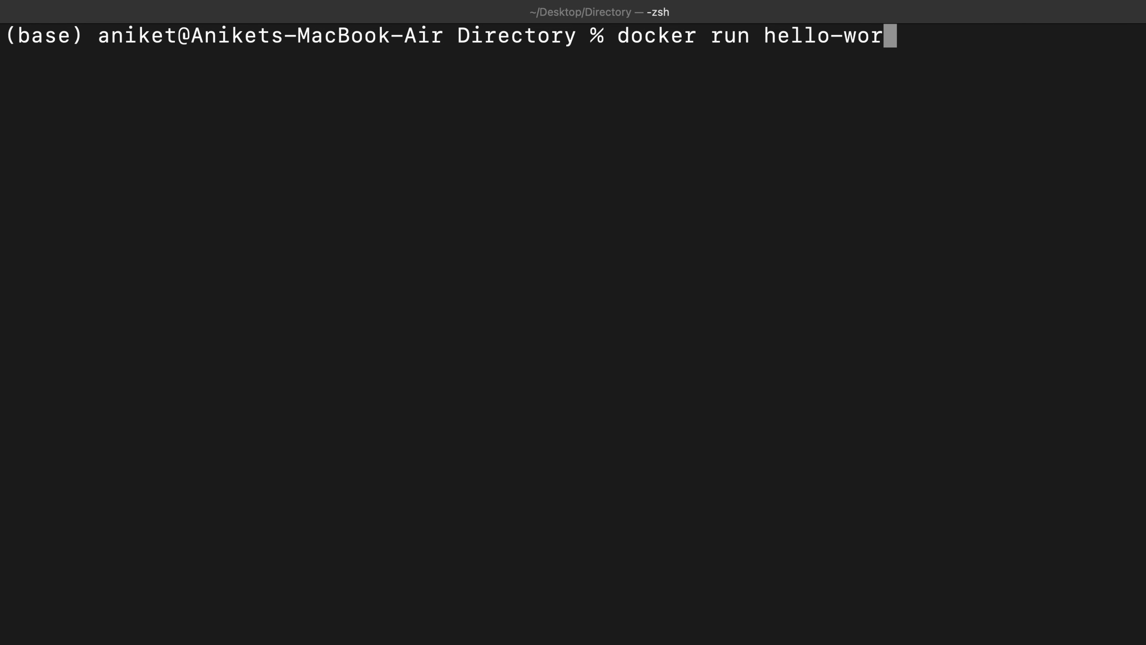
pyautogui.write('ld')
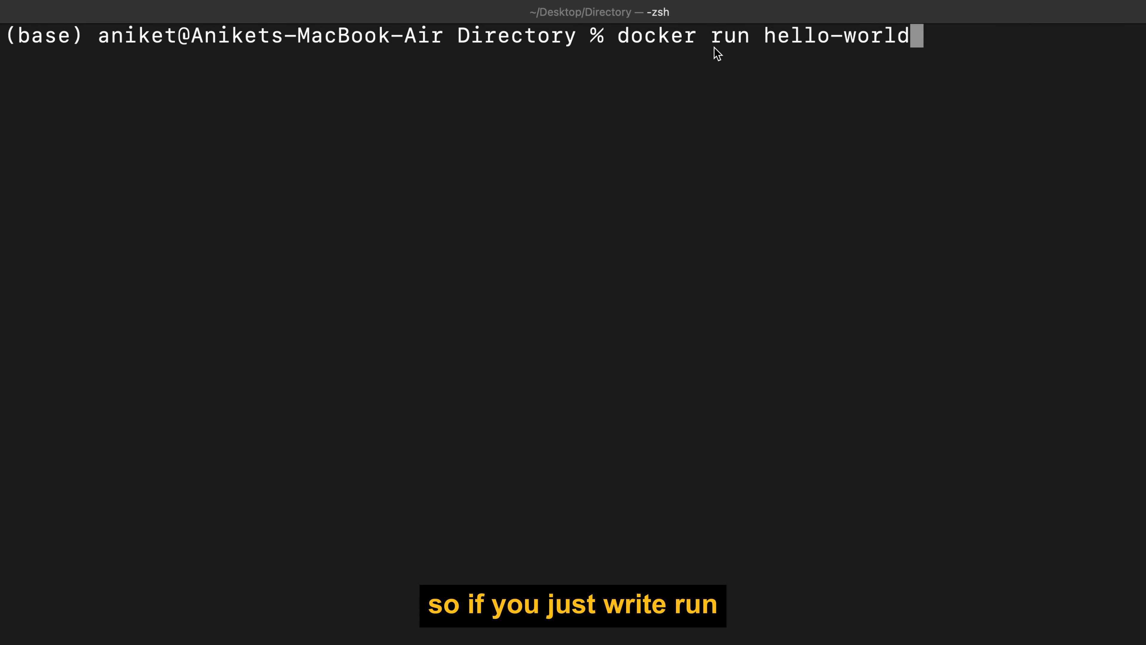
# - Replace 'run' with 'pull' so the command reads 'docker pull hello-world'
pyautogui.doubleClick(728, 36)
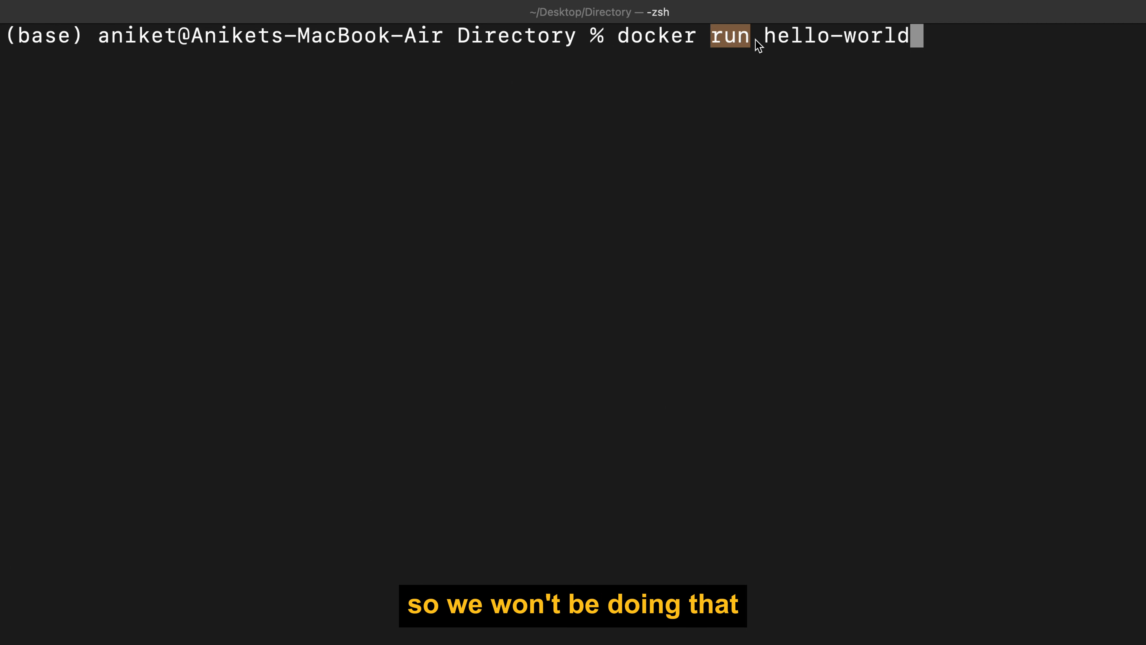
pyautogui.press('backspace')
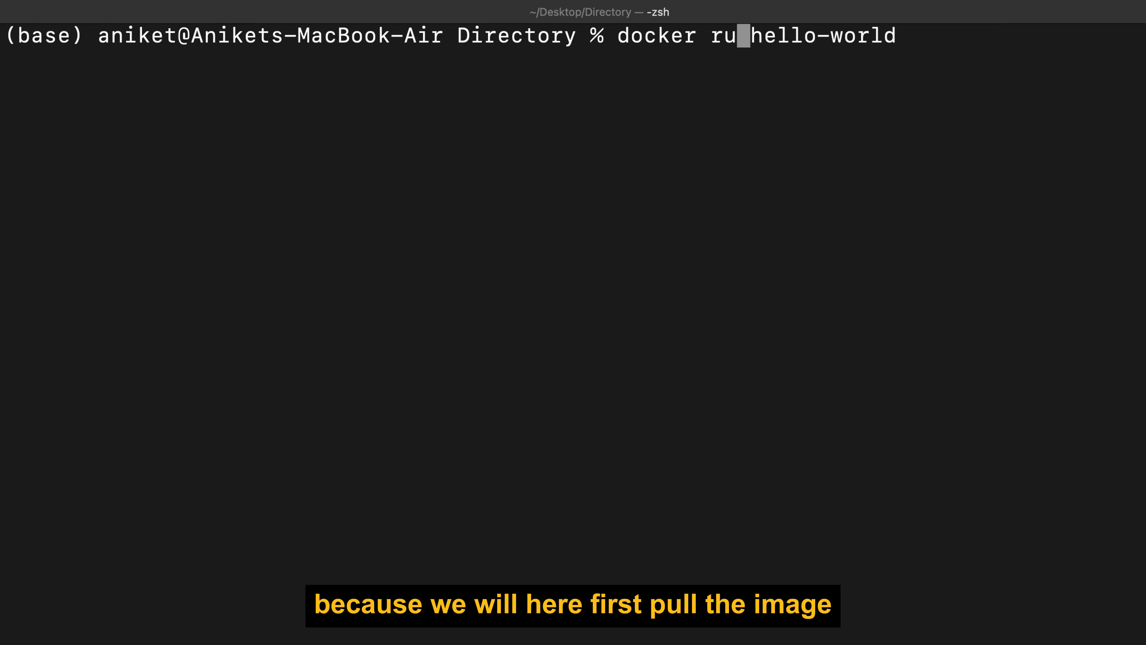
pyautogui.write('pull')
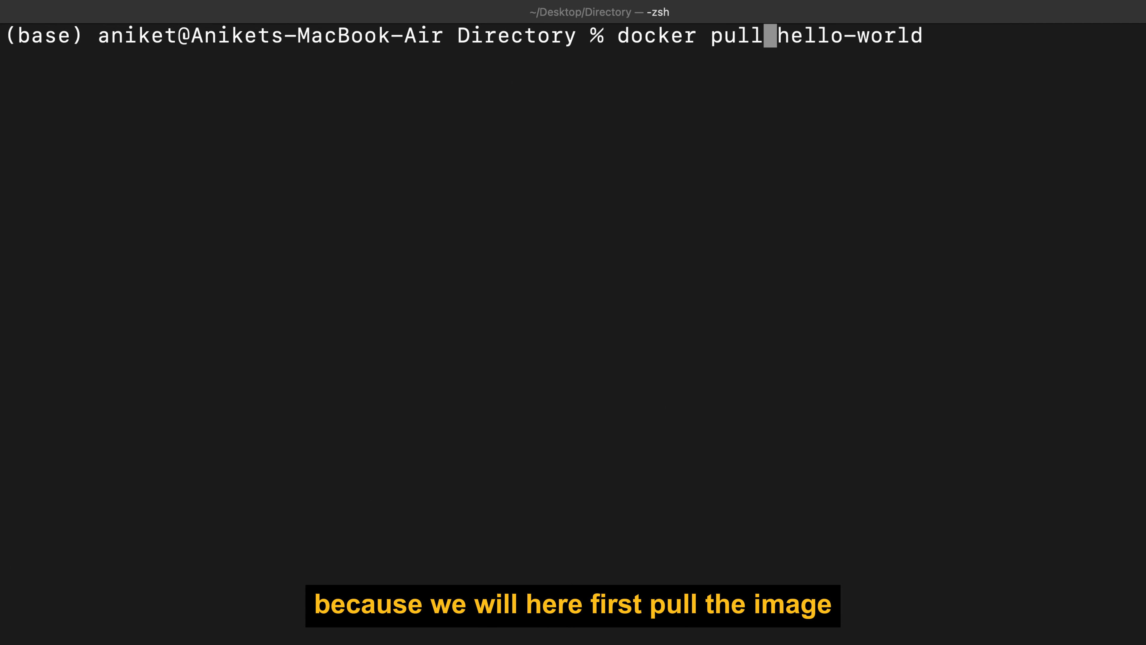
# - Run 'docker pull hello-world' to download the latest image from Docker Hub
pyautogui.press('Return')
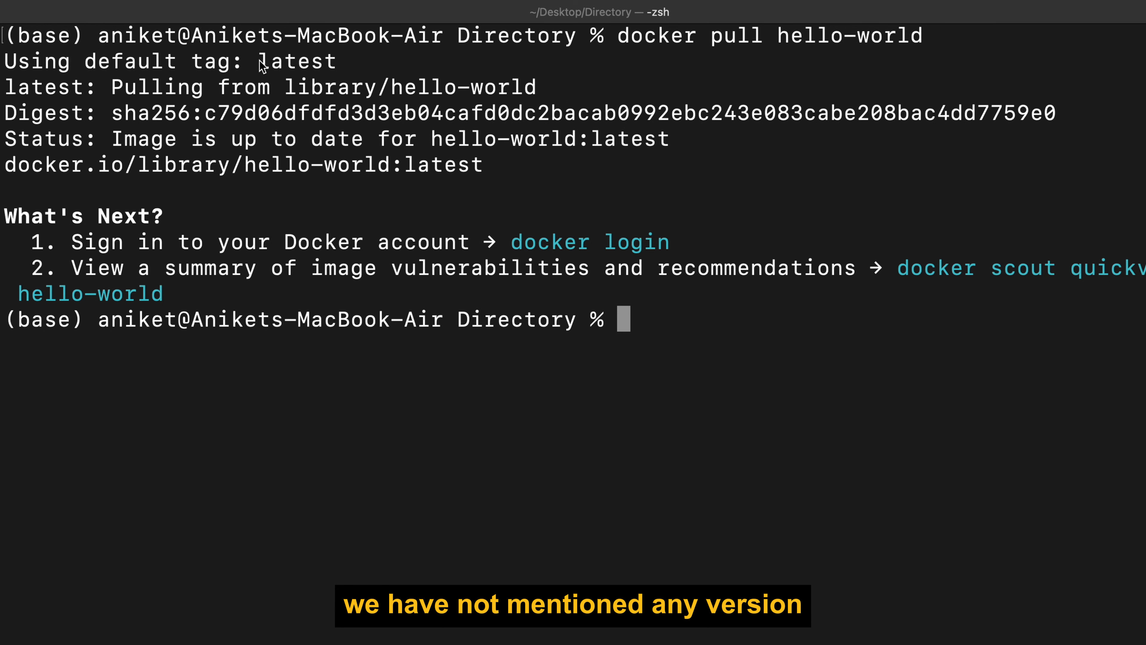
pyautogui.doubleClick(299, 61)
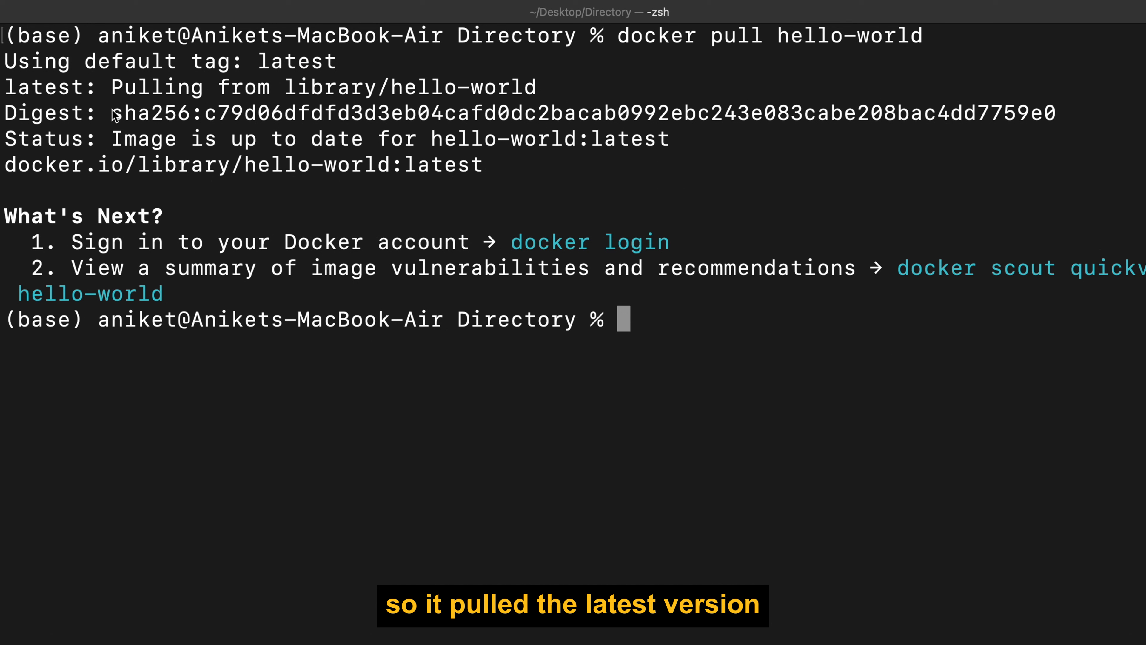
pyautogui.moveTo(700, 130)
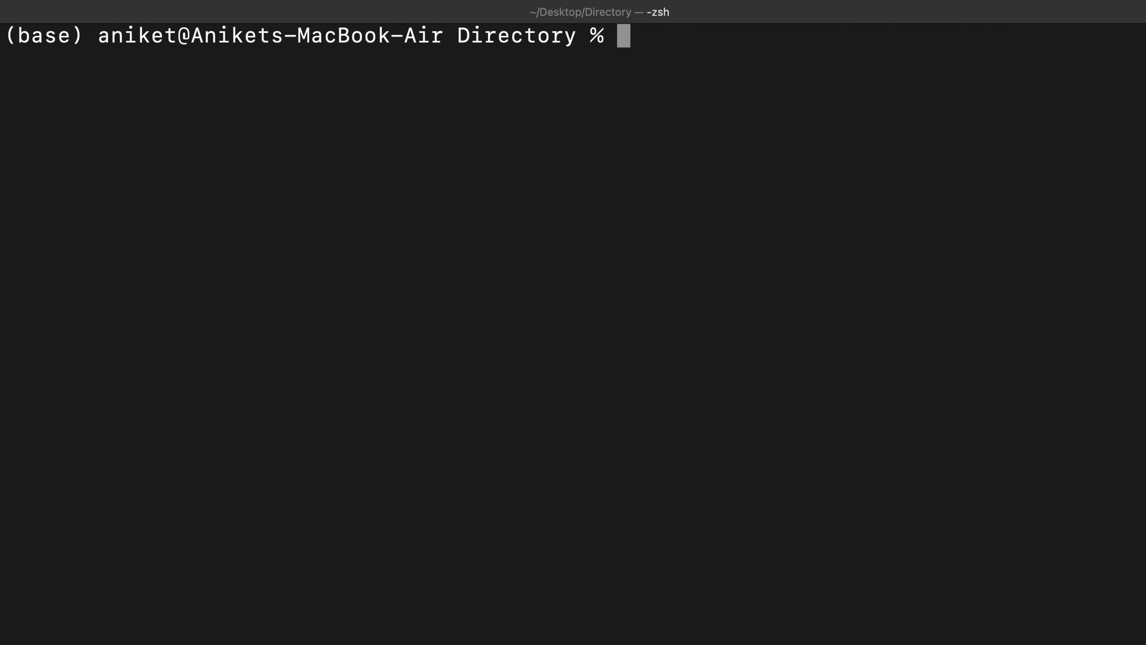
# - Run 'docker run hello-world' to print the Hello from Docker! message
pyautogui.write('docker run')
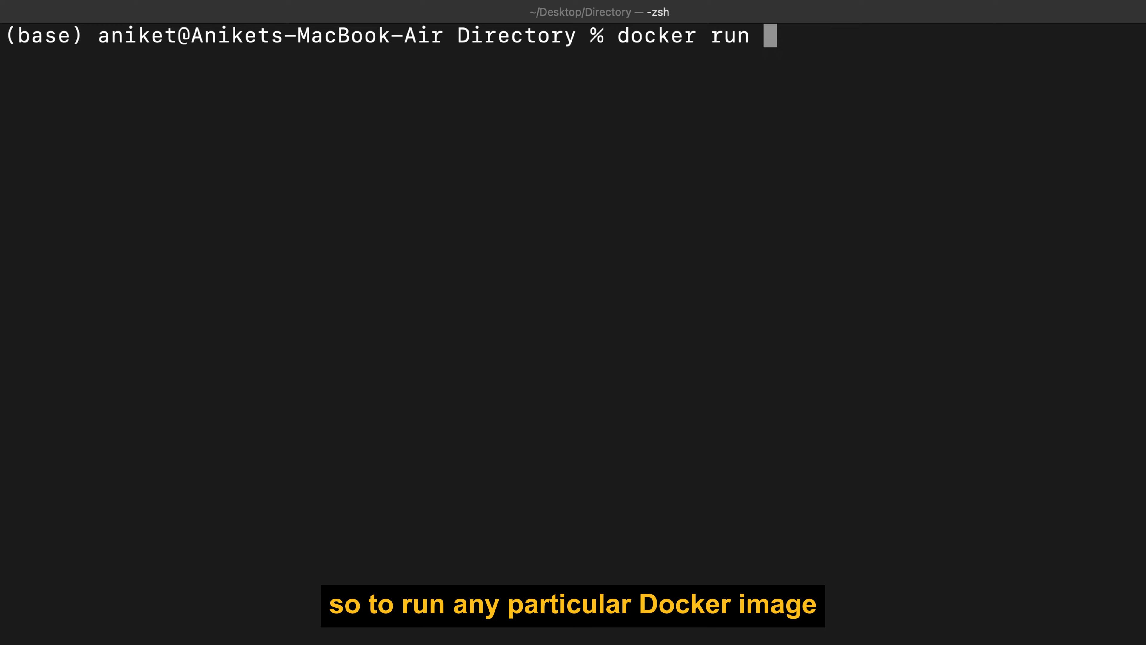
pyautogui.write('h')
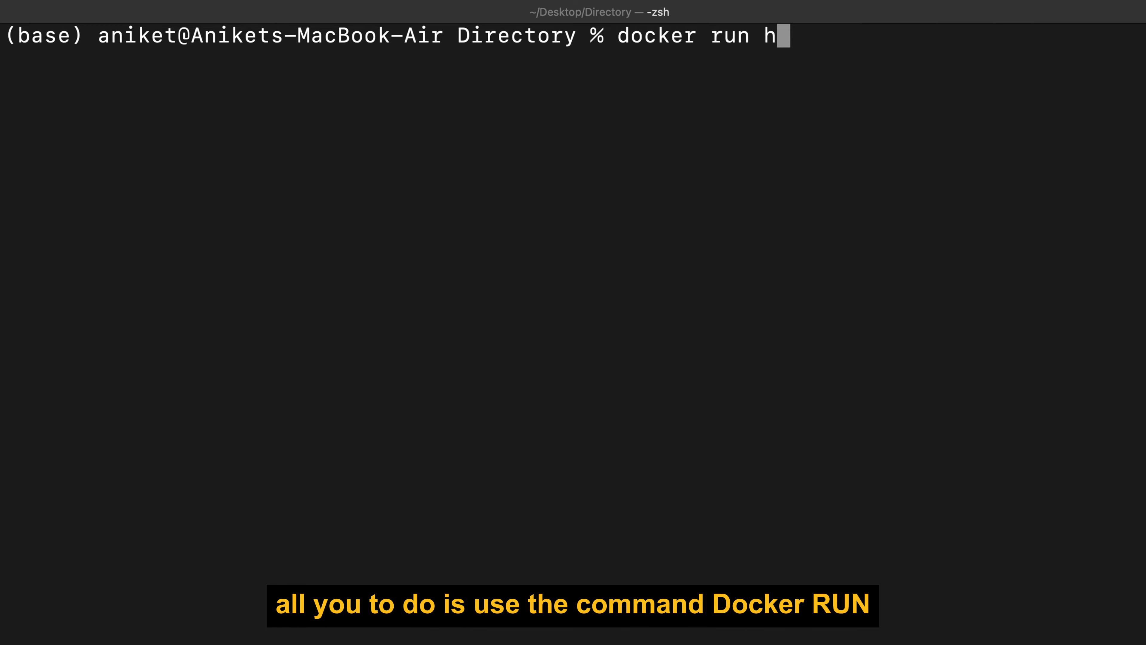
pyautogui.write('ello-word')
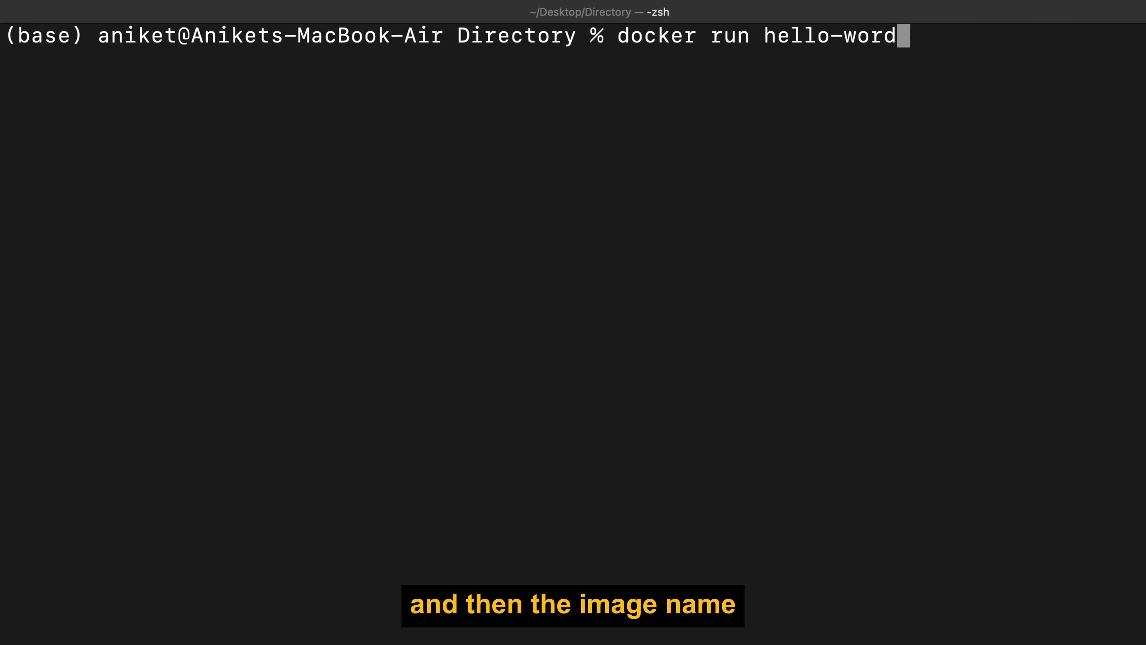
pyautogui.press('Return')
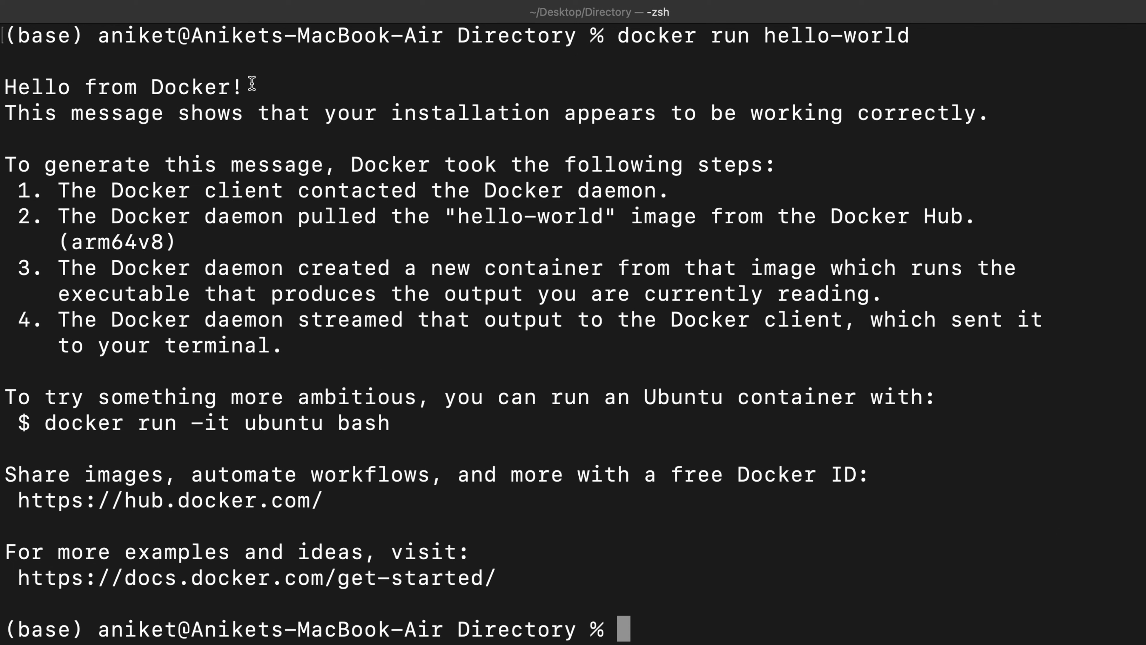